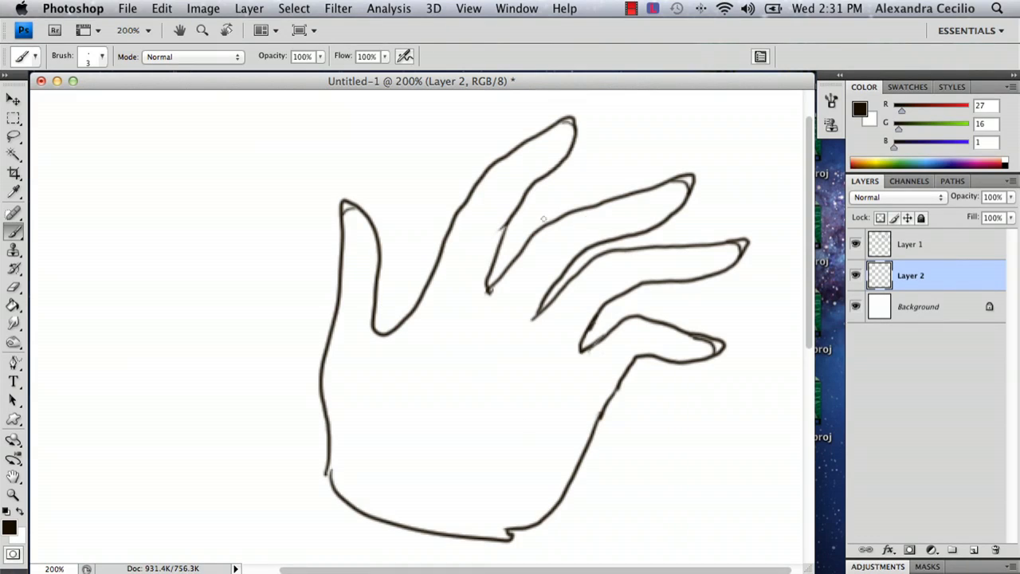
mouse_move(727, 438)
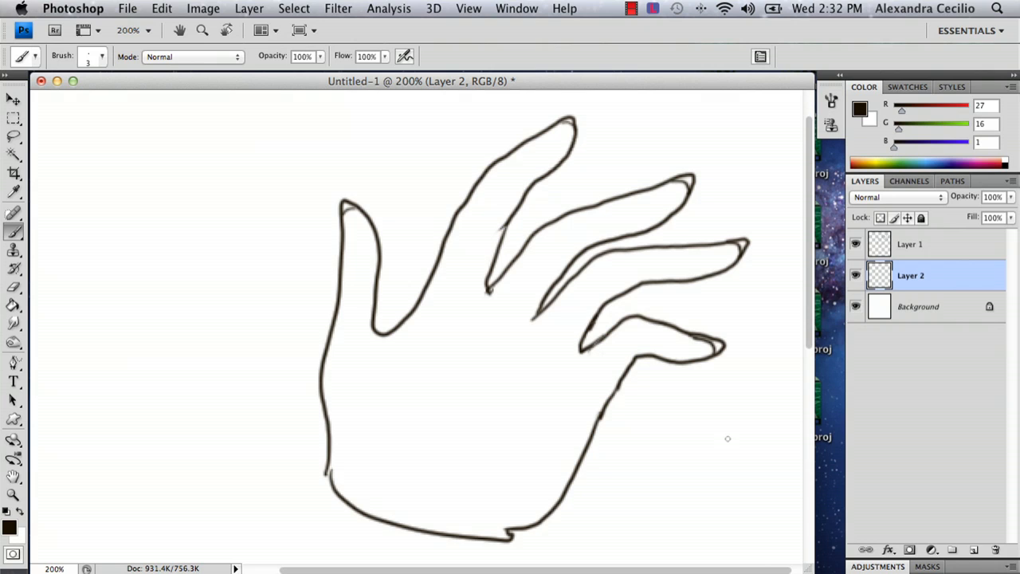
mouse_move(357, 213)
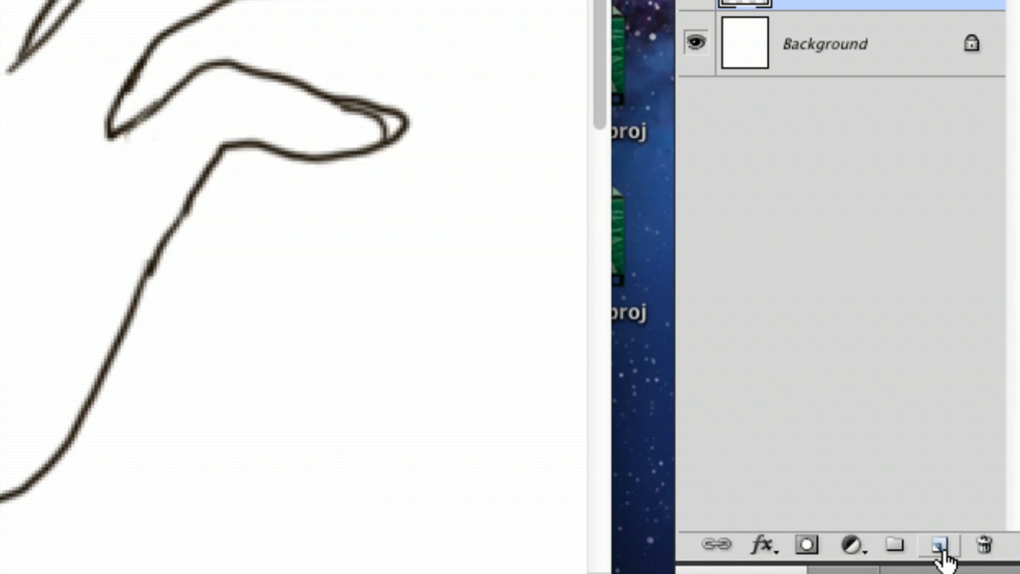
Add an empty layer and set up a flat light skin-tone colour fill for the hand interior on Layer 1
left_click(939, 546)
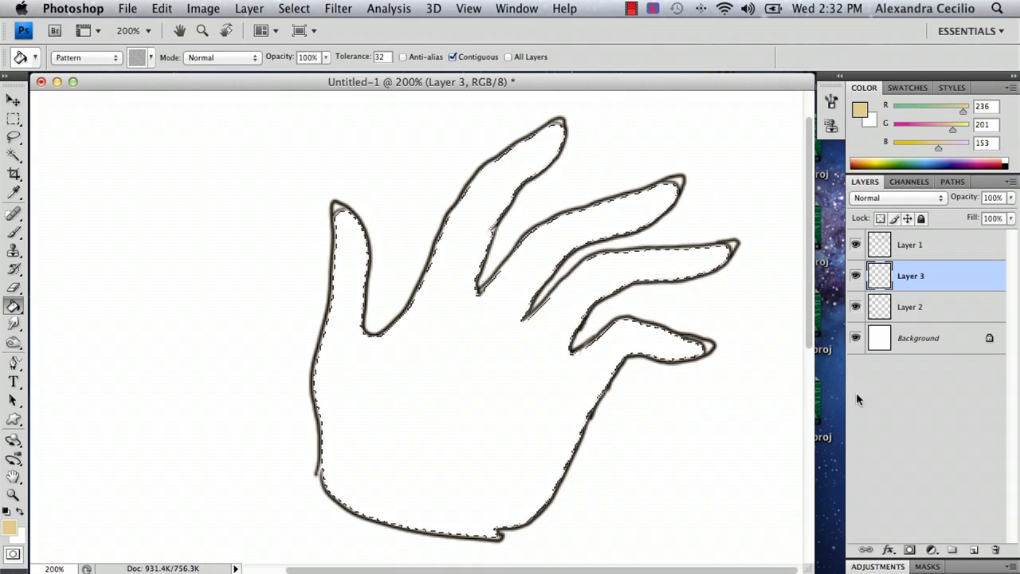
left_click(439, 358)
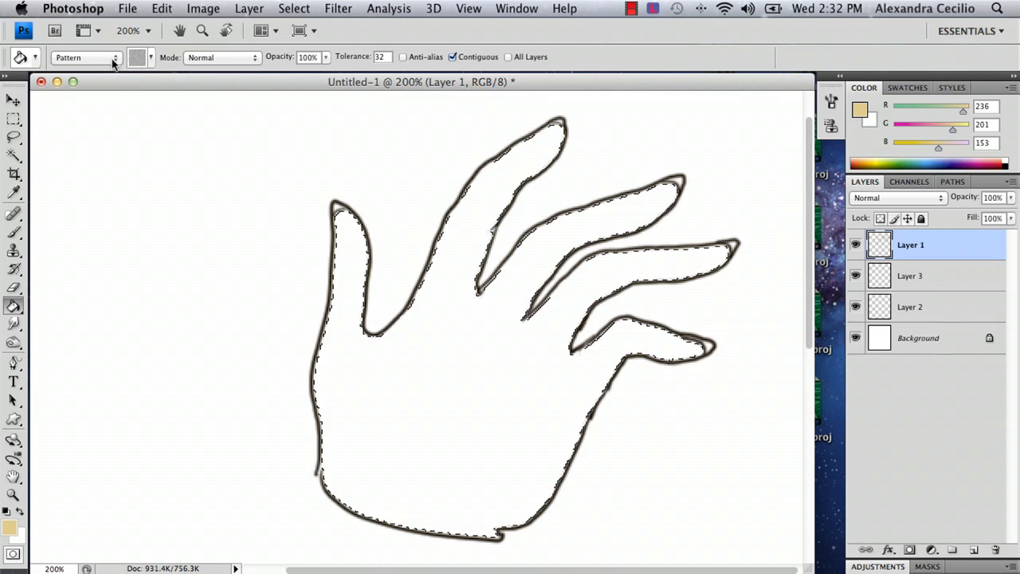
left_click(475, 388)
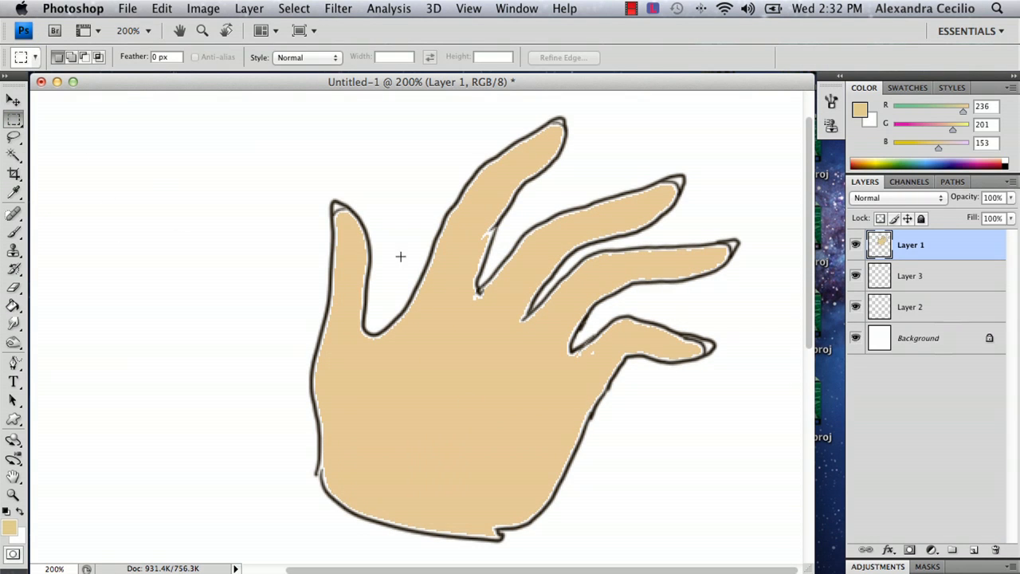
mouse_move(348, 188)
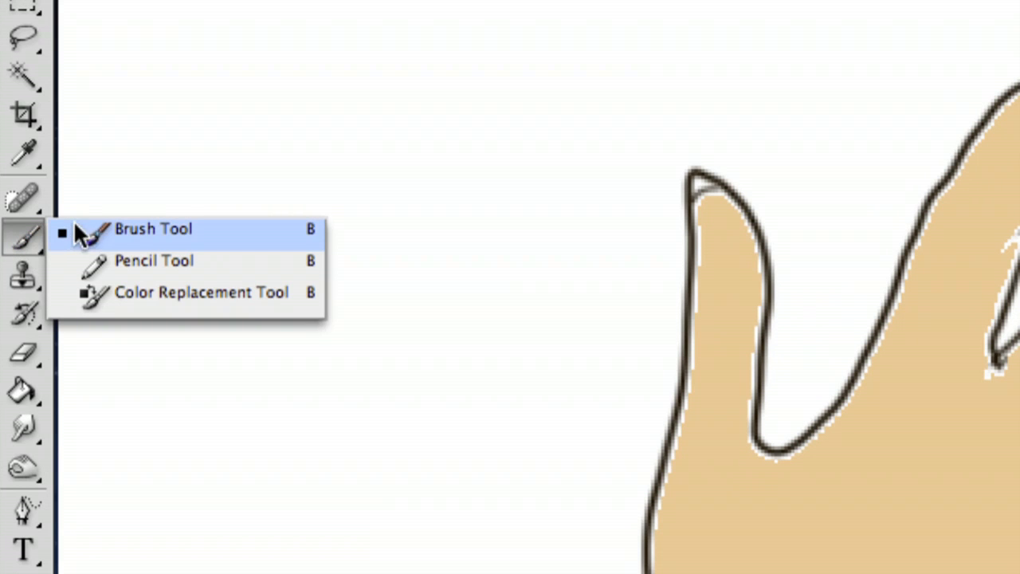
Fill the selected hand interior on Layer 3 with the light skin tone
left_click(153, 230)
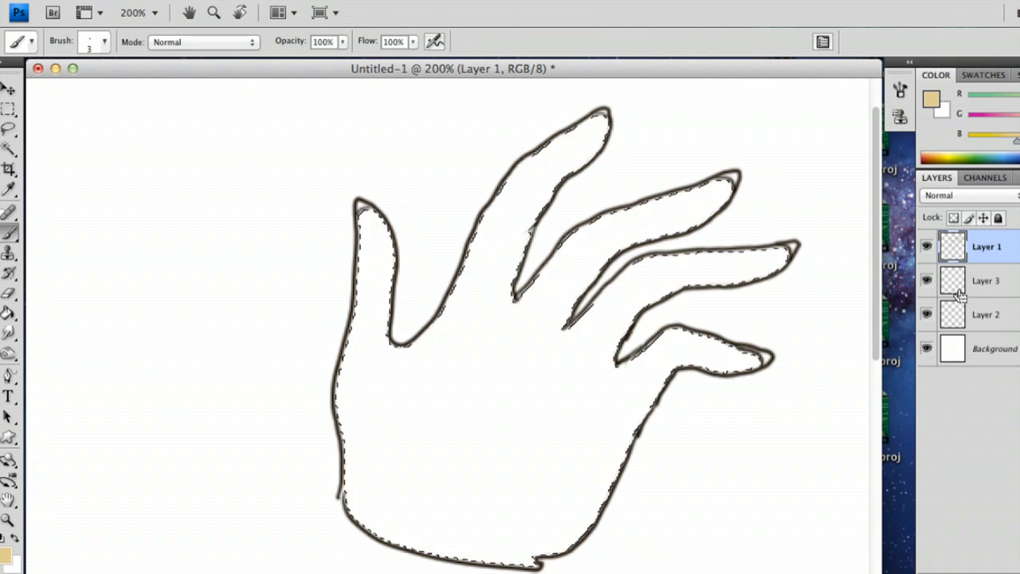
left_click(987, 281)
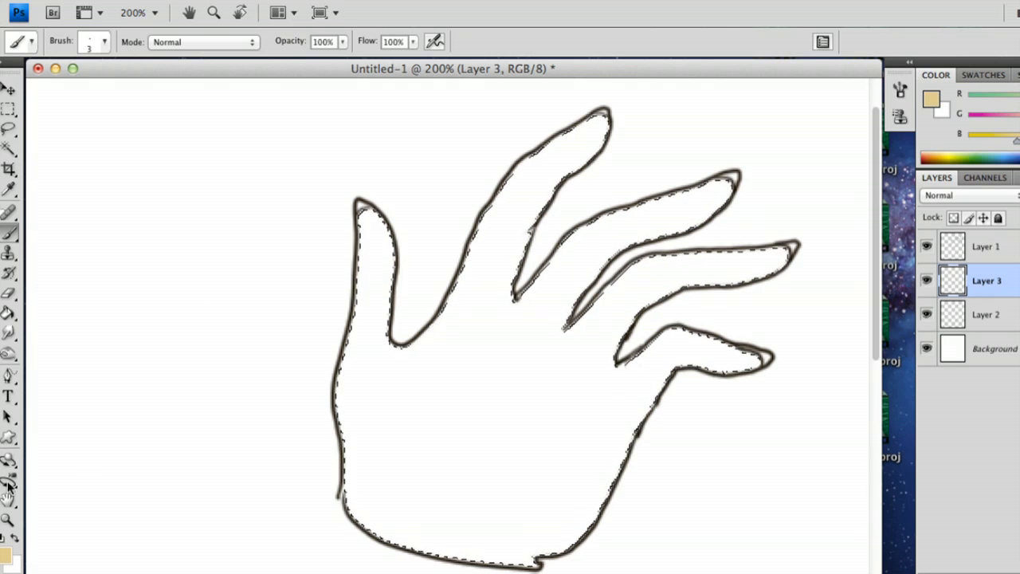
left_click(9, 314)
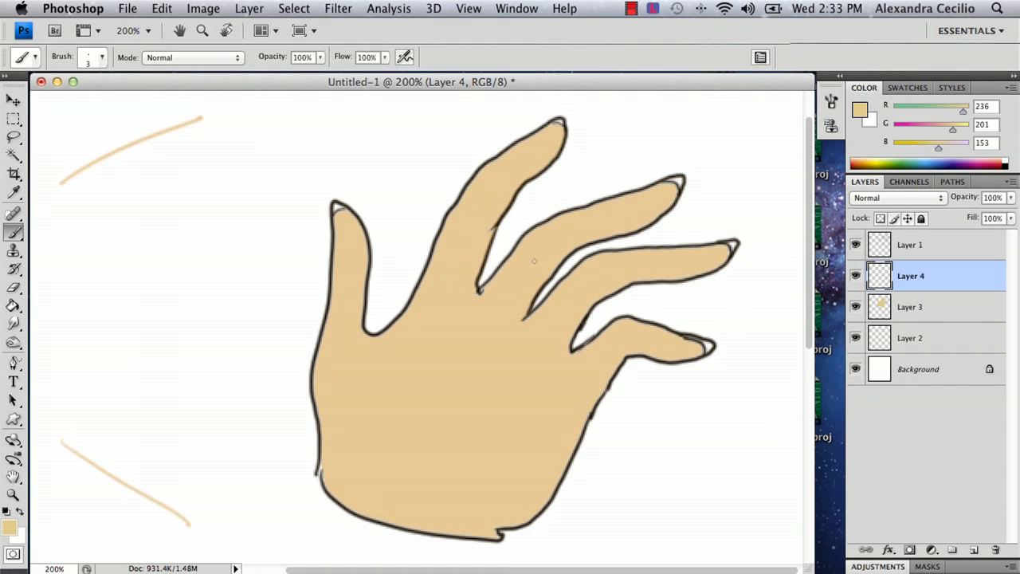
mouse_move(804, 343)
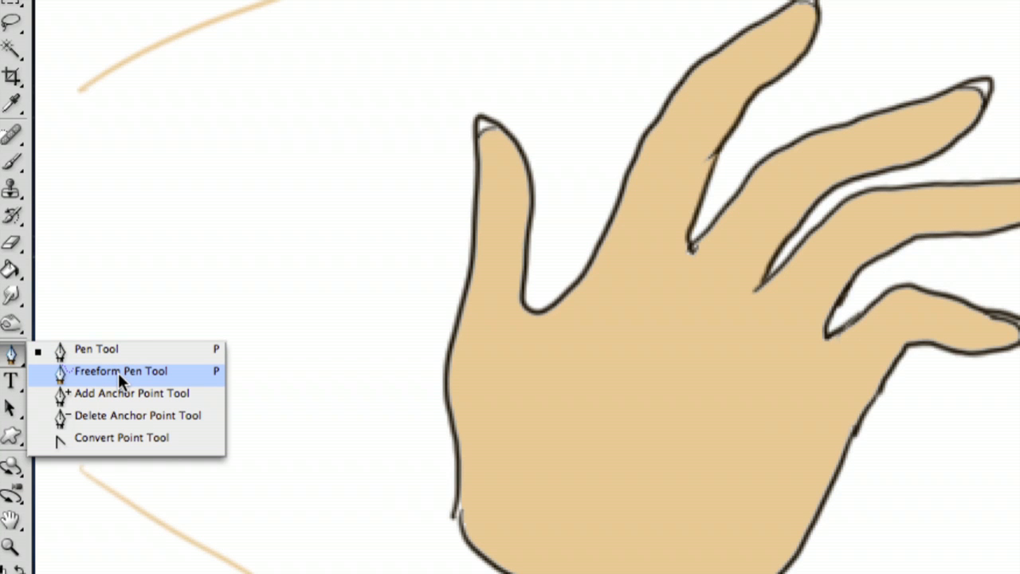
Switch to the Freeform Pen Tool before choosing a darker skin shade
left_click(122, 369)
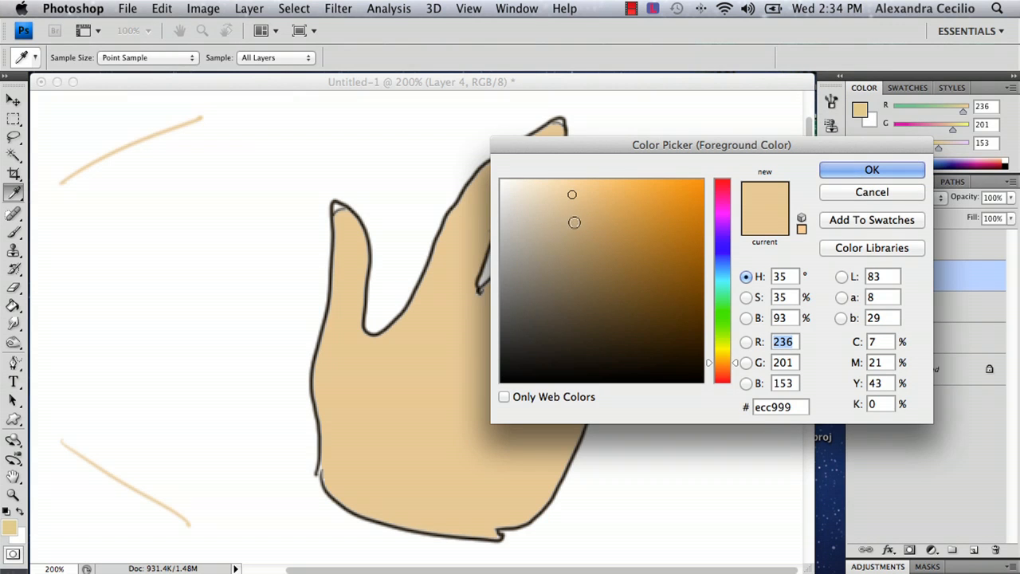
Confirm the darker tan and trace a freehand shading path across the palm and lower edge
left_click(870, 168)
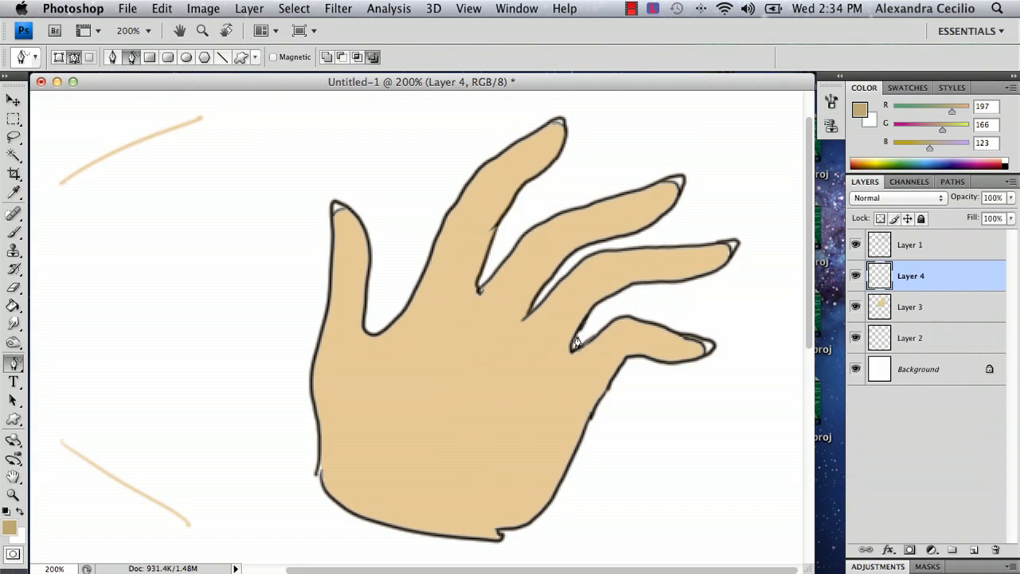
mouse_move(692, 357)
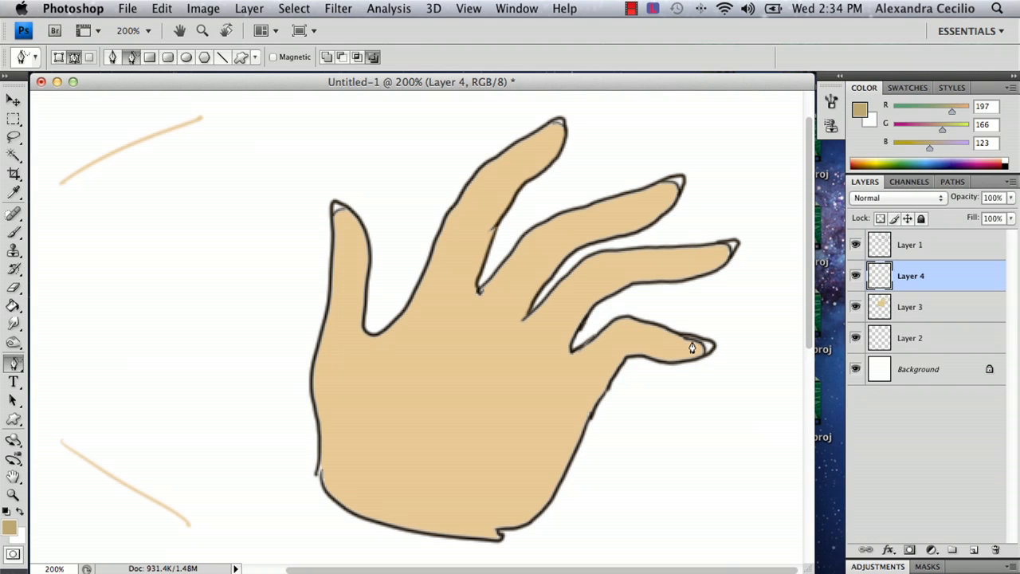
left_click_drag(692, 347, 644, 347)
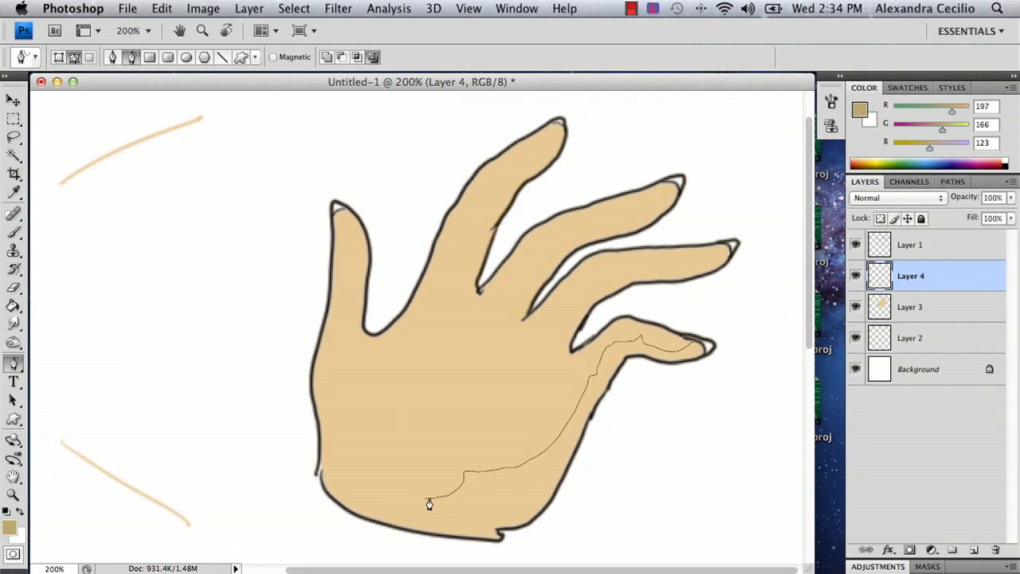
left_click_drag(430, 504, 475, 556)
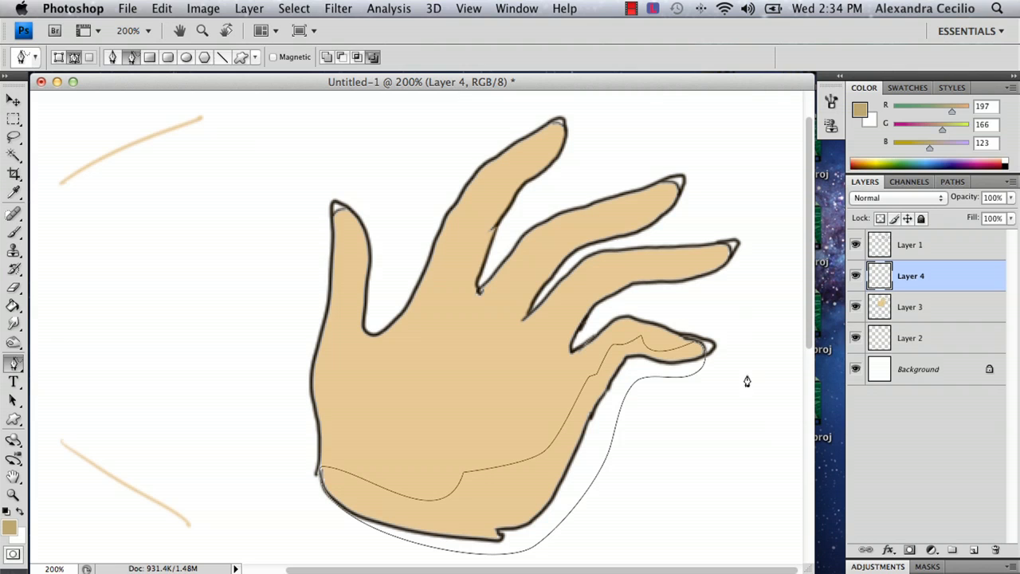
mouse_move(724, 255)
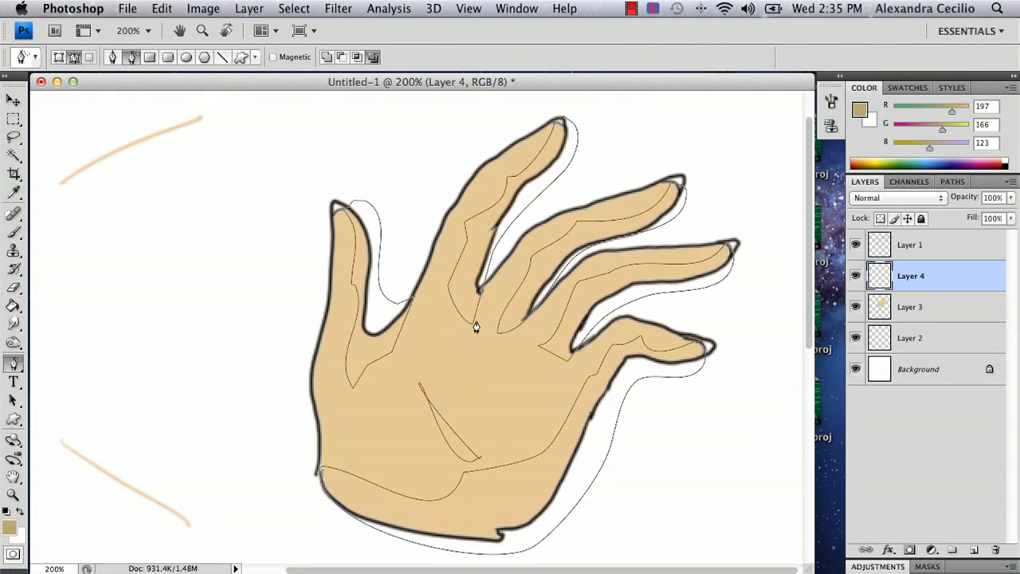
mouse_move(461, 293)
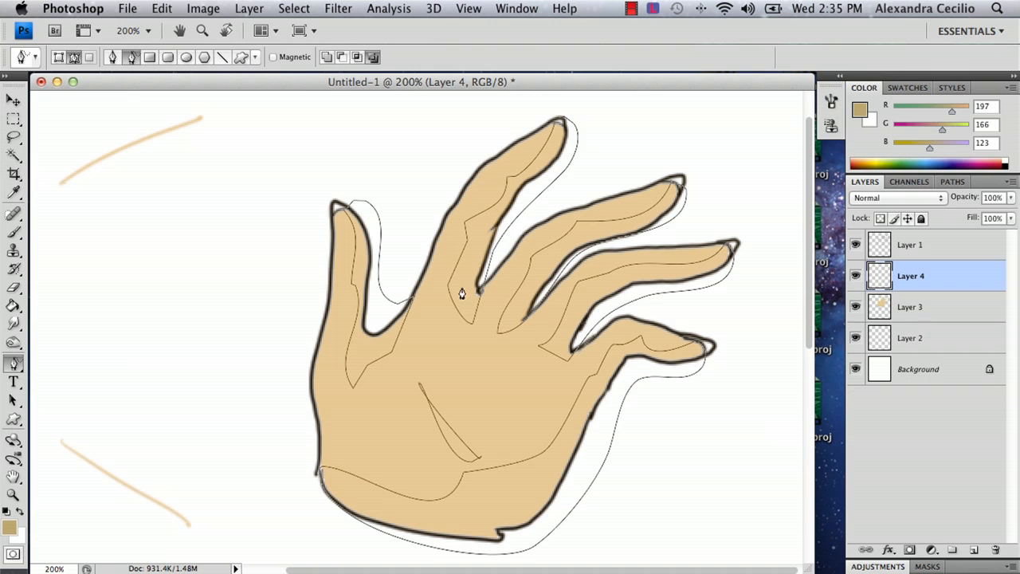
mouse_move(379, 310)
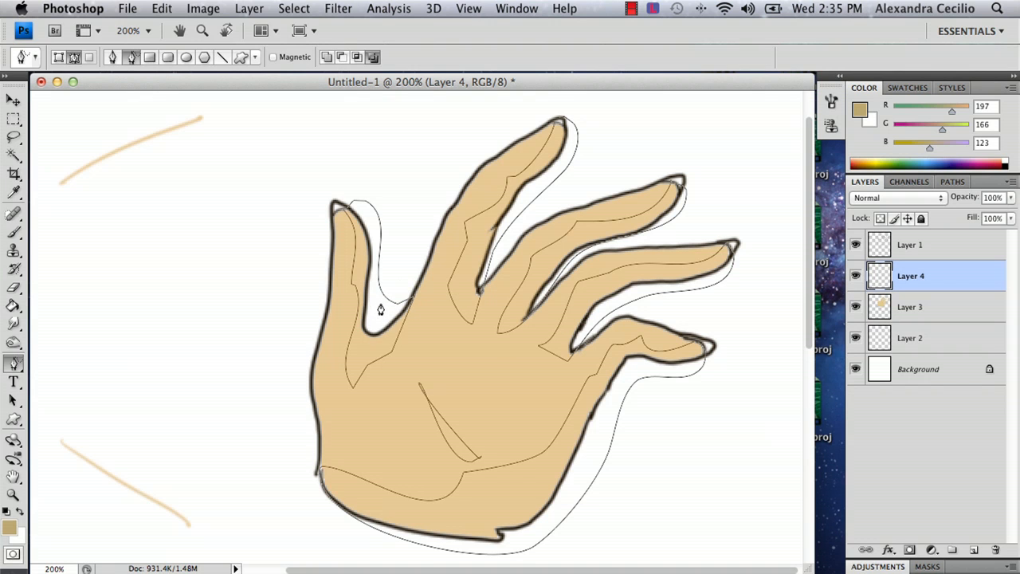
mouse_move(389, 306)
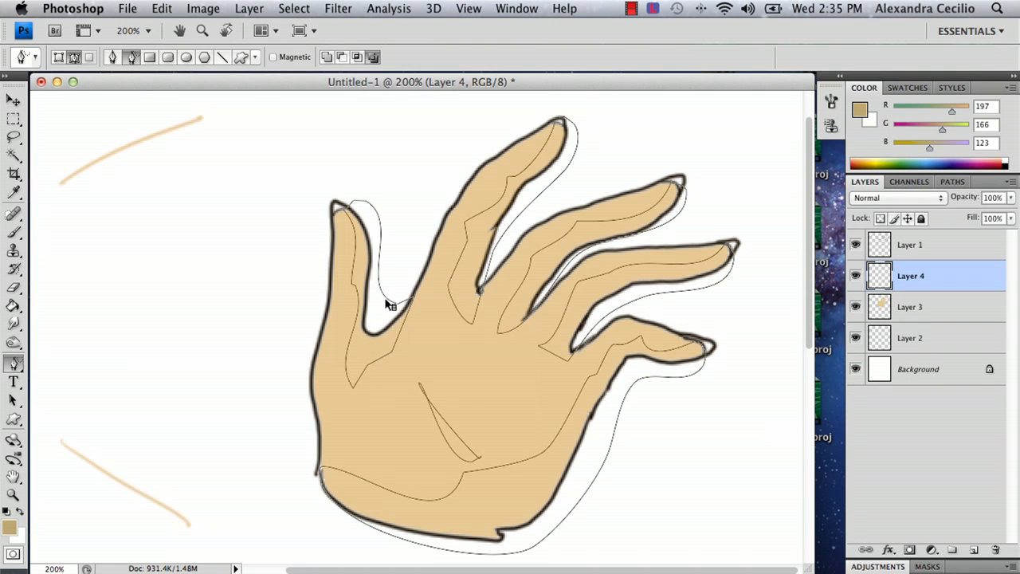
Fill the shading path with the darker tan foreground colour at 100% opacity
right_click(385, 306)
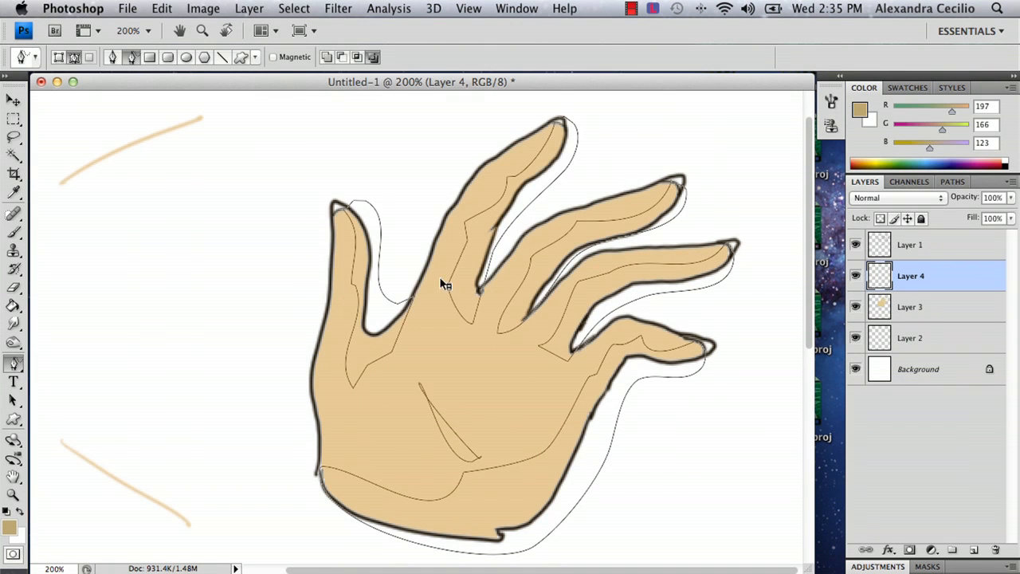
right_click(445, 283)
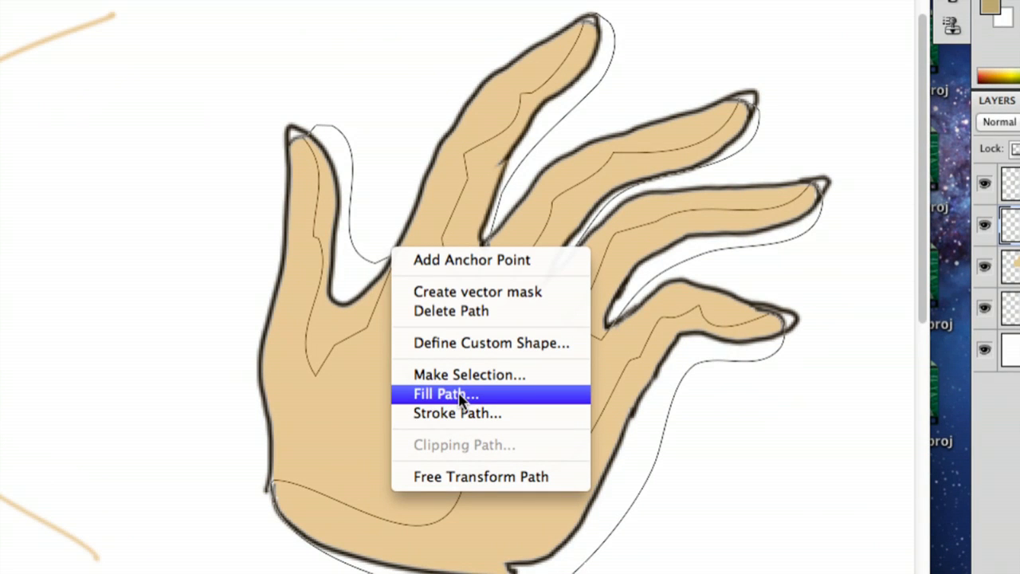
left_click(447, 392)
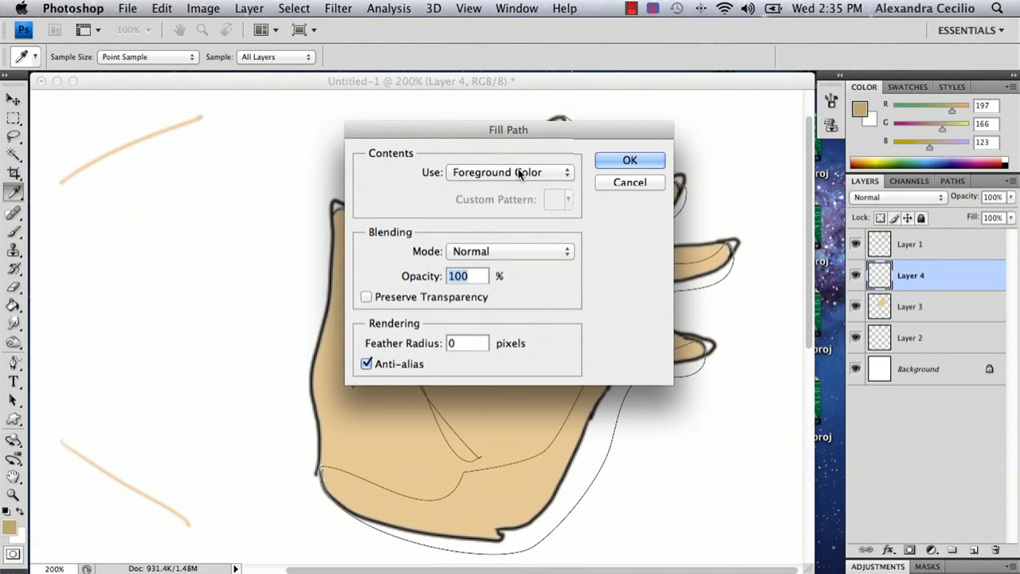
mouse_move(550, 198)
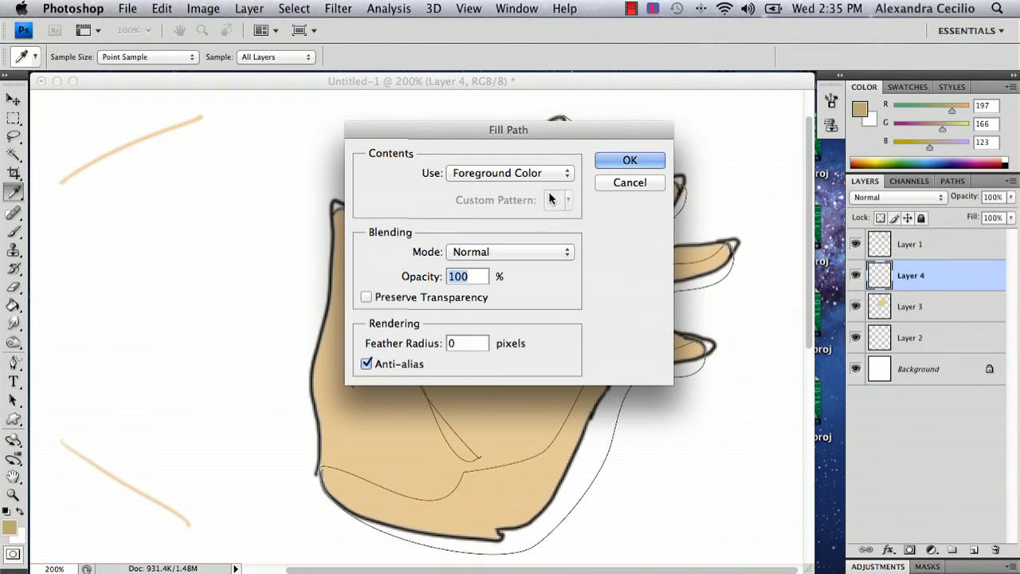
left_click(630, 159)
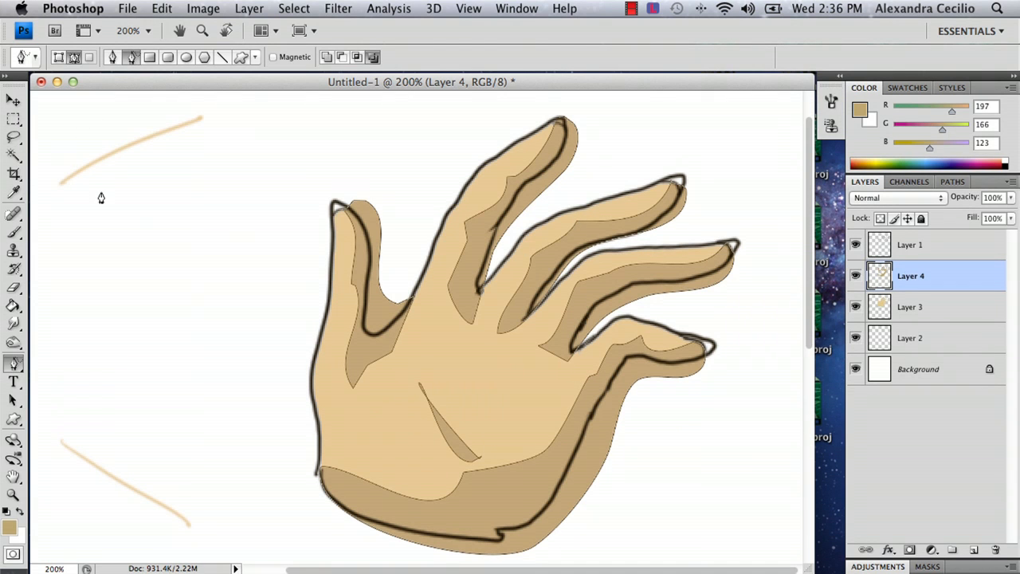
mouse_move(408, 303)
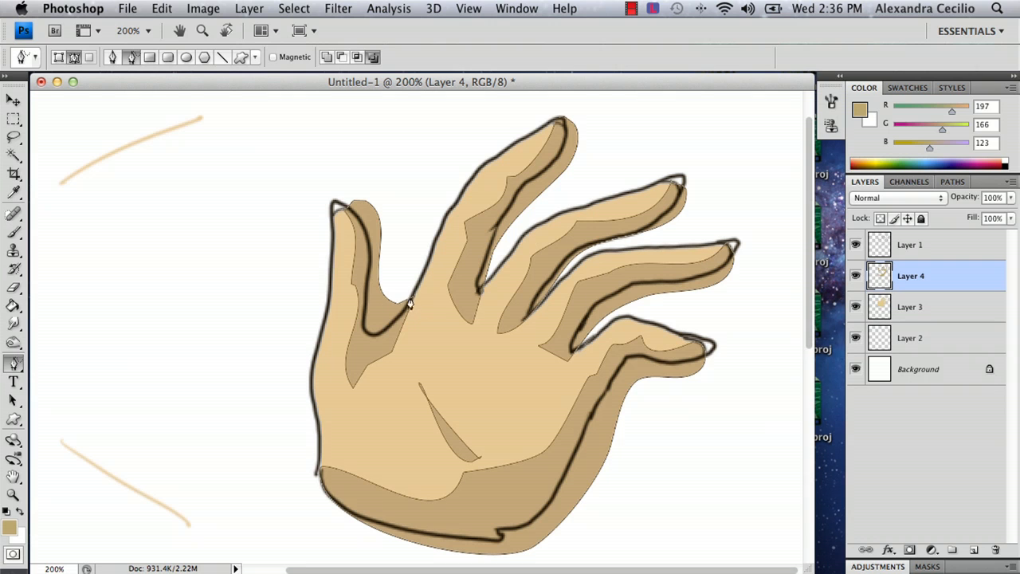
mouse_move(334, 243)
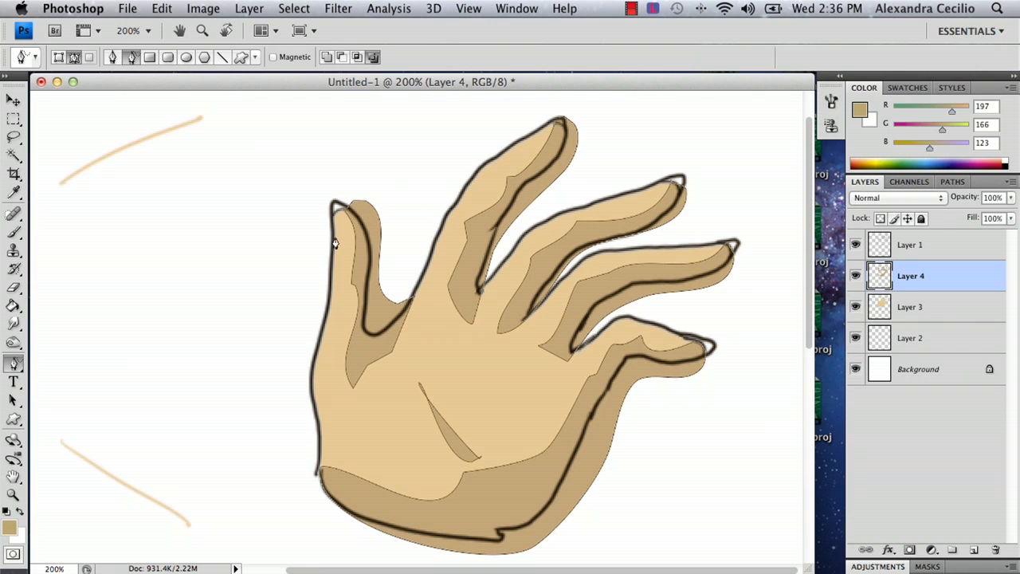
mouse_move(749, 220)
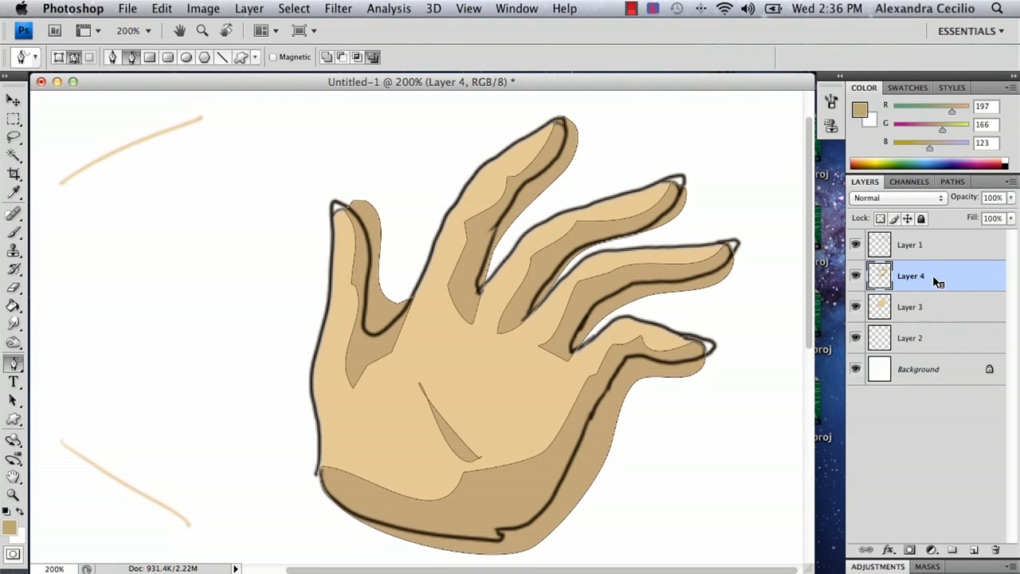
Create a clipping mask on Layer 4 so the dark shading stays inside the hand
right_click(910, 275)
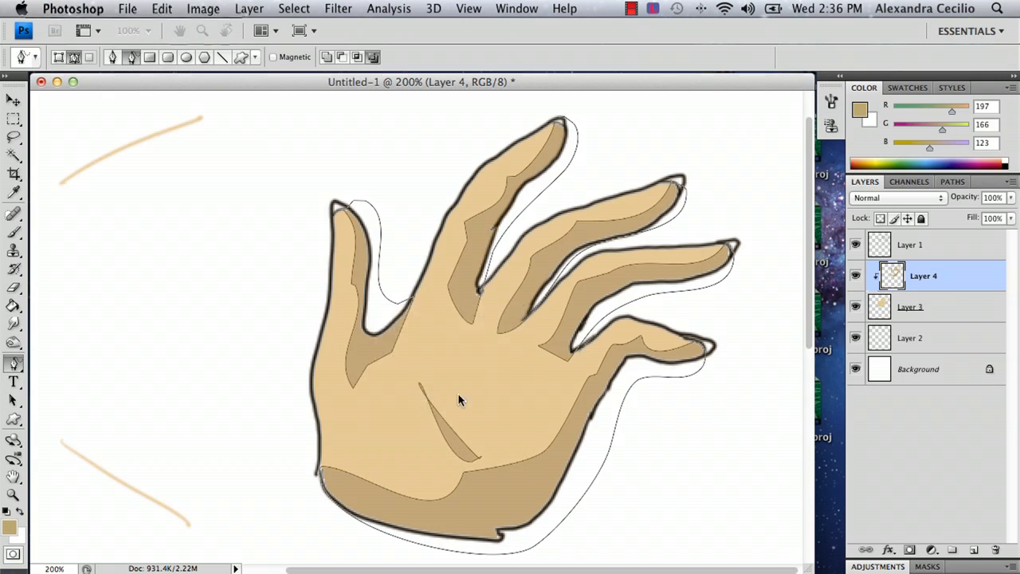
Delete the traced shading path from the canvas, keeping the clipped shading
right_click(459, 399)
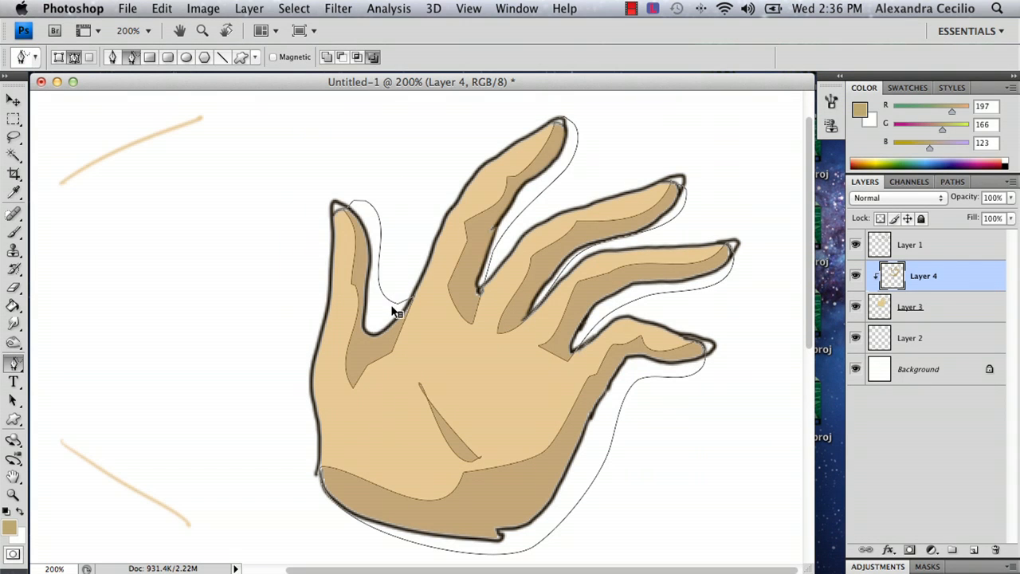
right_click(398, 311)
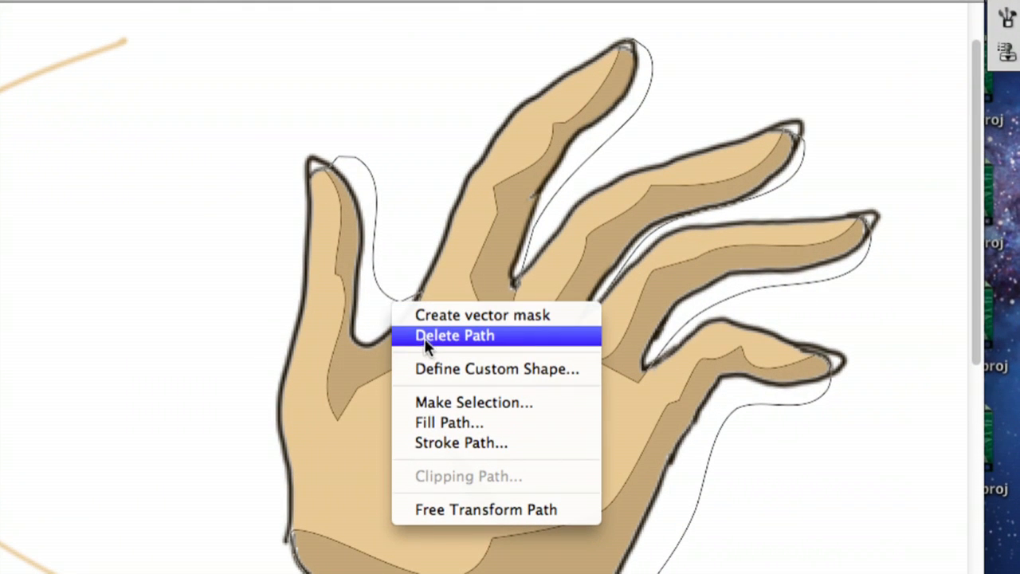